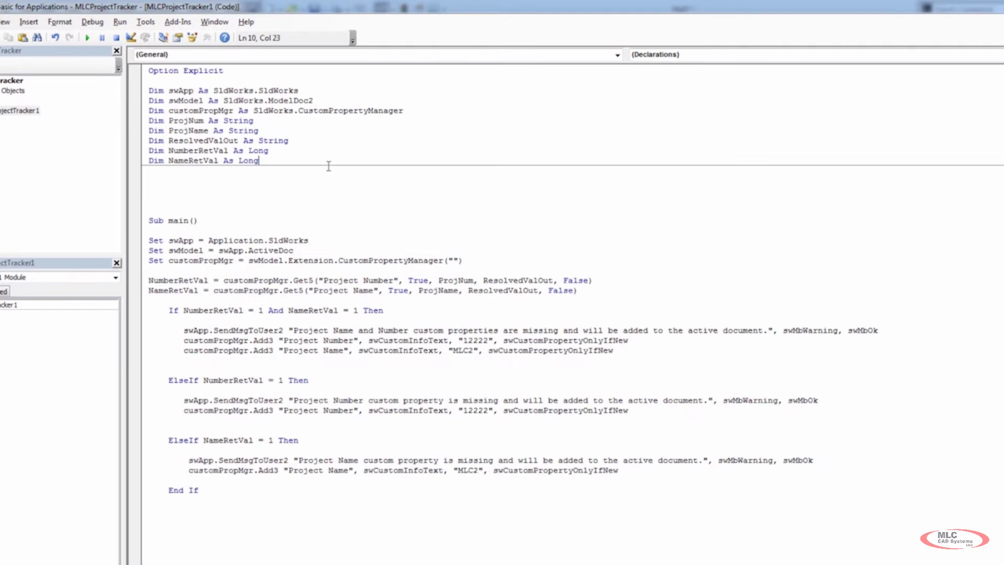
Declare Dim FilePath As String, then begin Dim NullFilePath As String on the next line
{"action": "type", "text": "dim FilePath as str"}
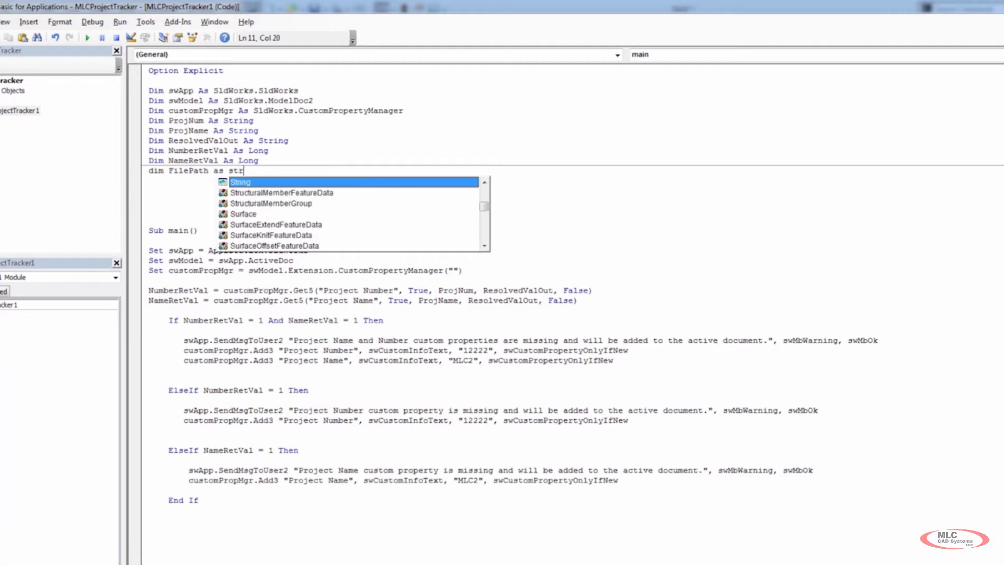
{"action": "key", "text": "Enter"}
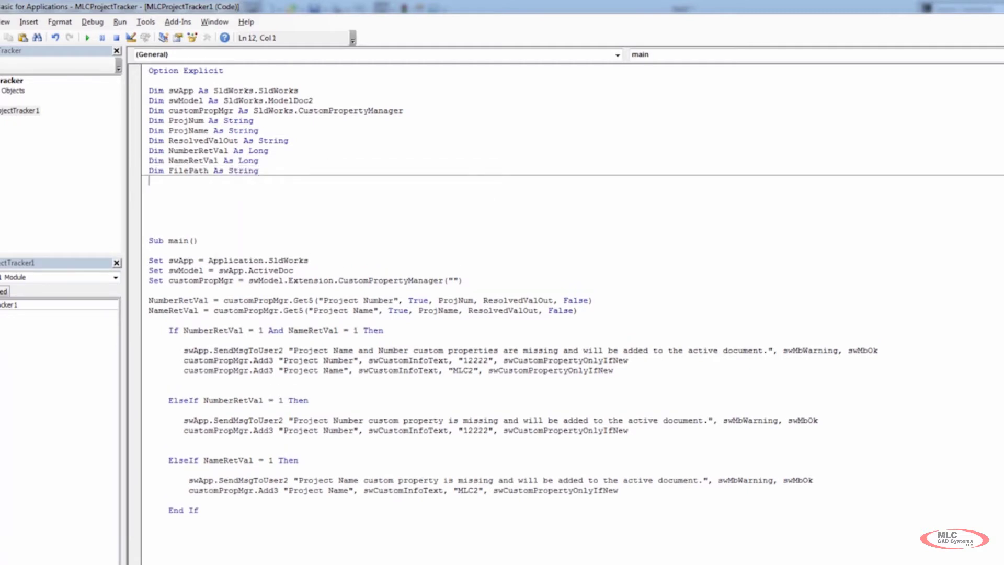
{"action": "type", "text": "dim"}
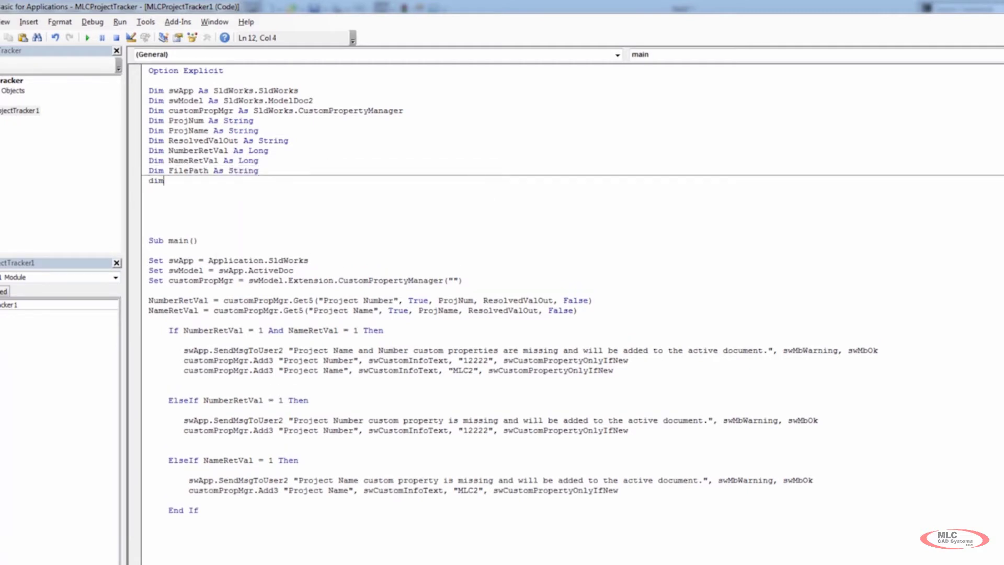
{"action": "type", "text": "NullFile"}
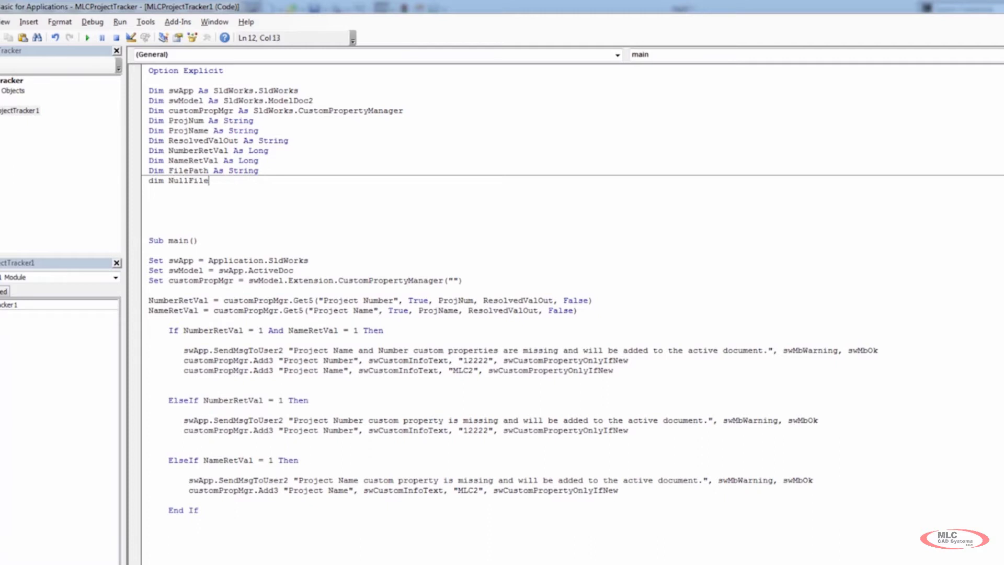
{"action": "type", "text": "Path as st"}
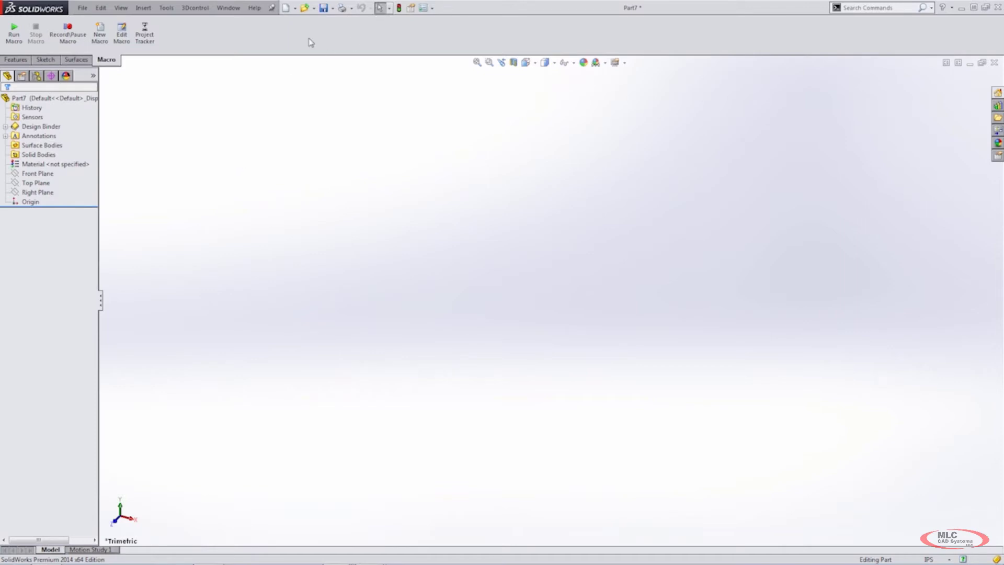
{"action": "mouse_move", "coordinate": [145, 32]}
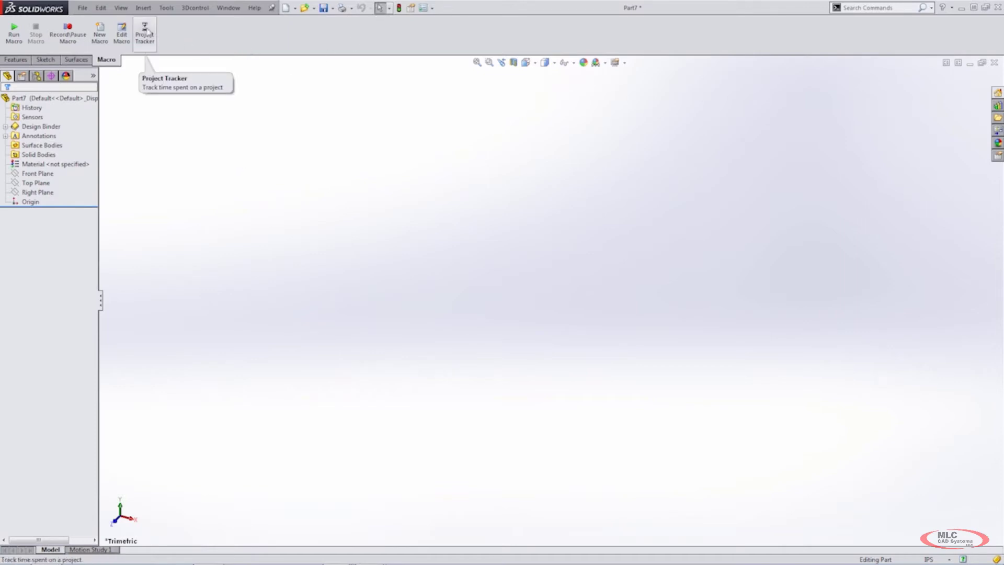
{"action": "mouse_move", "coordinate": [635, 9]}
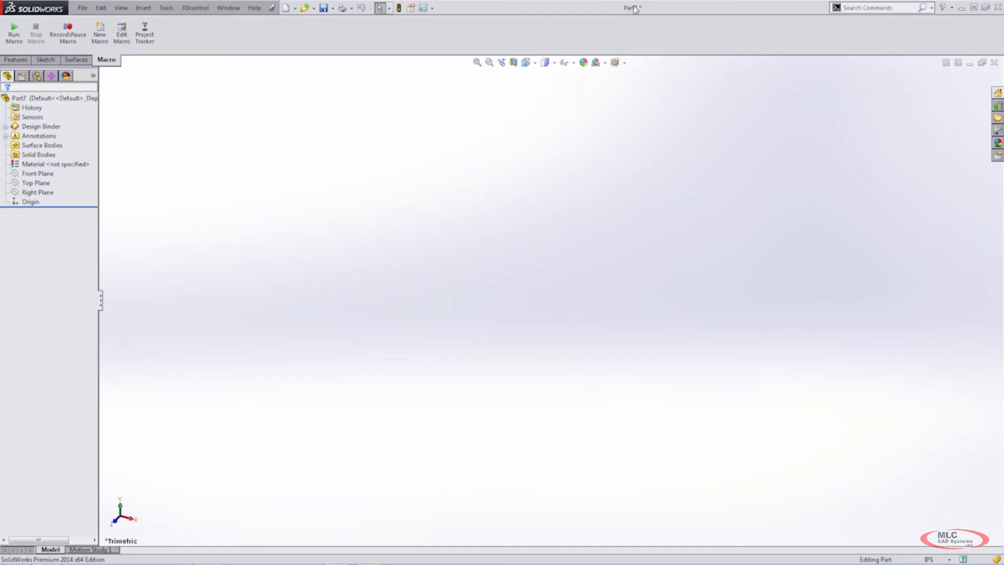
{"action": "mouse_move", "coordinate": [632, 8]}
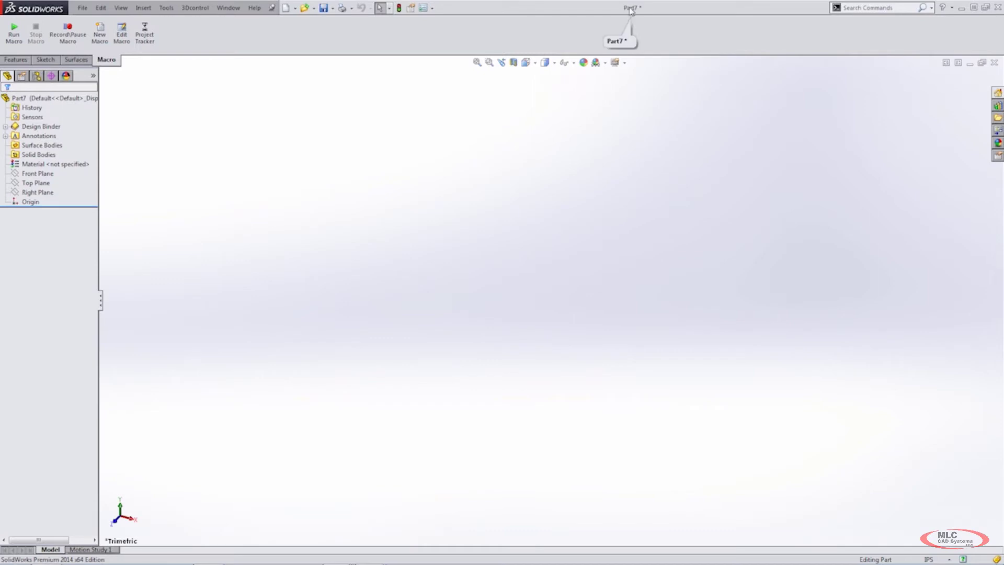
{"action": "mouse_move", "coordinate": [394, 75]}
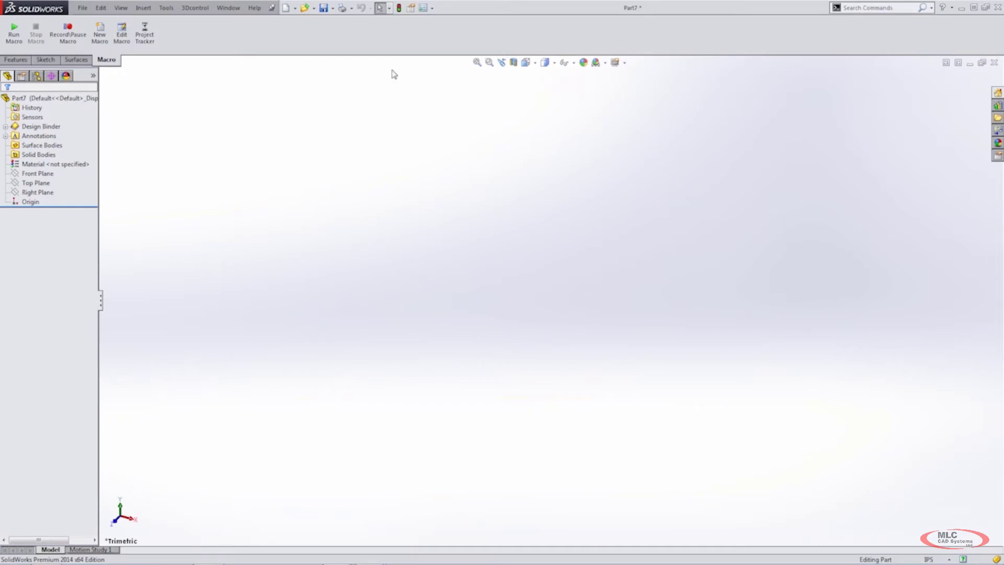
{"action": "mouse_move", "coordinate": [250, 101]}
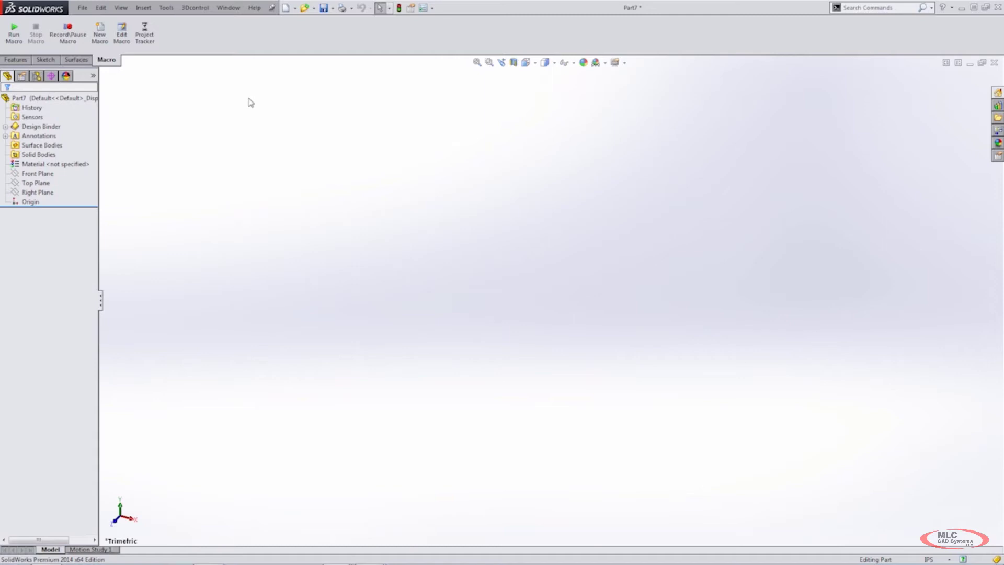
{"action": "mouse_move", "coordinate": [273, 561]}
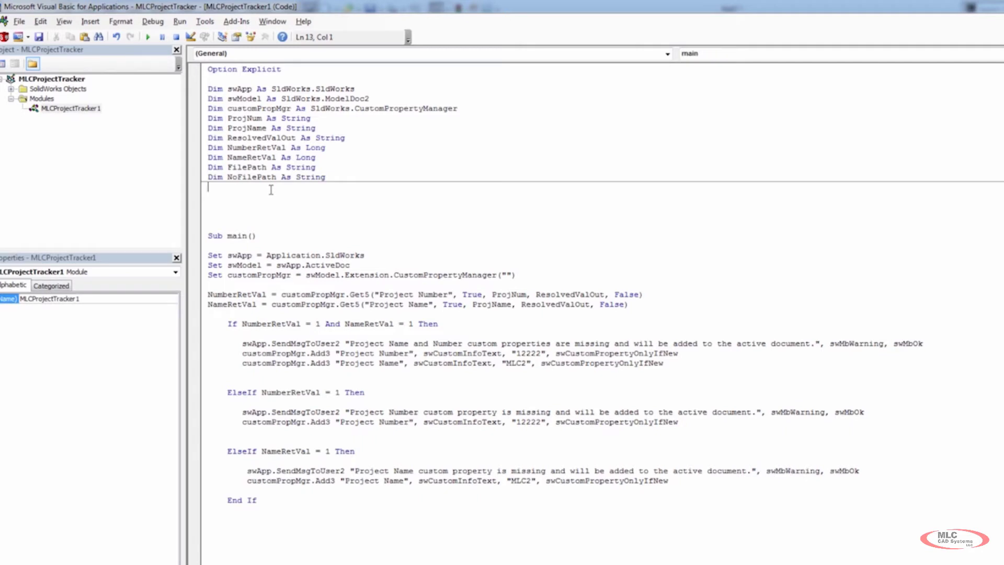
{"action": "mouse_move", "coordinate": [269, 181]}
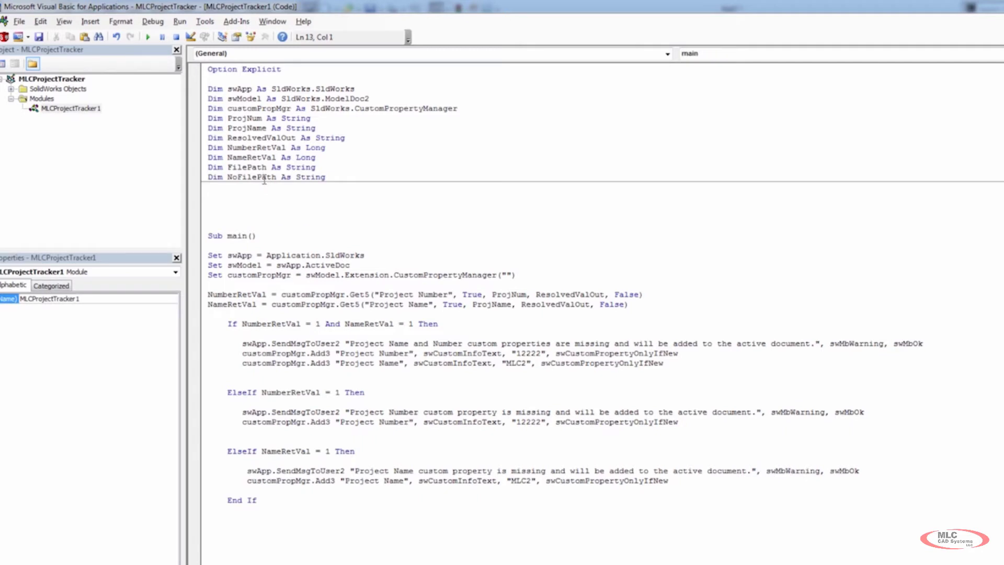
Add FilePath = swModel.GetPathName() below the Set statements in main
{"action": "left_click", "coordinate": [516, 274]}
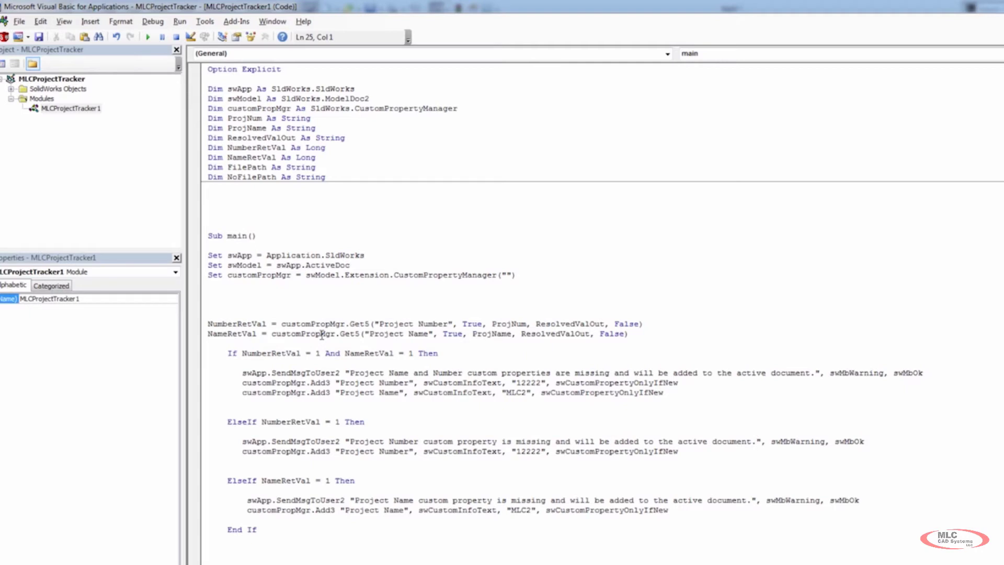
{"action": "type", "text": "filepath ="}
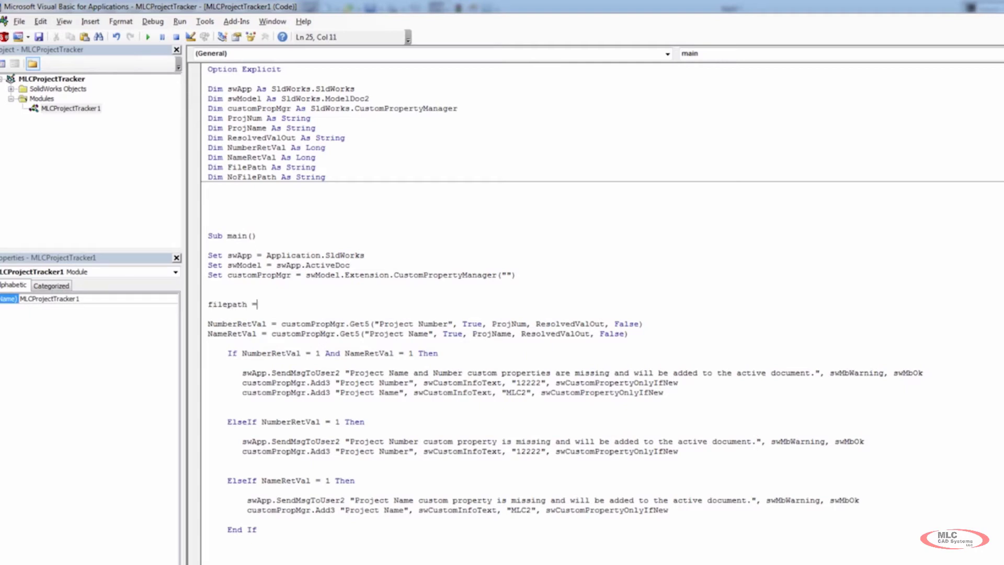
{"action": "type", "text": "sw"}
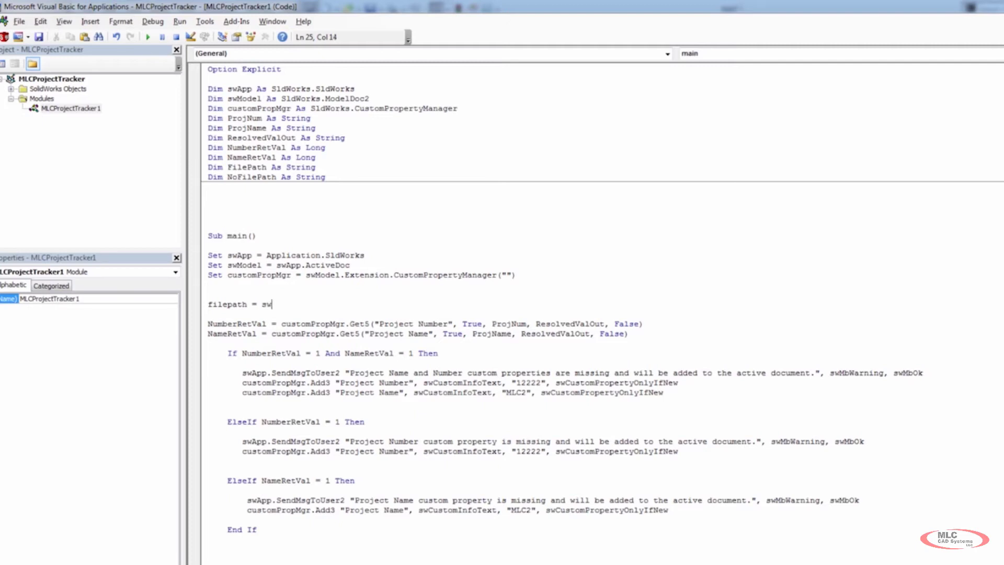
{"action": "type", "text": "model"}
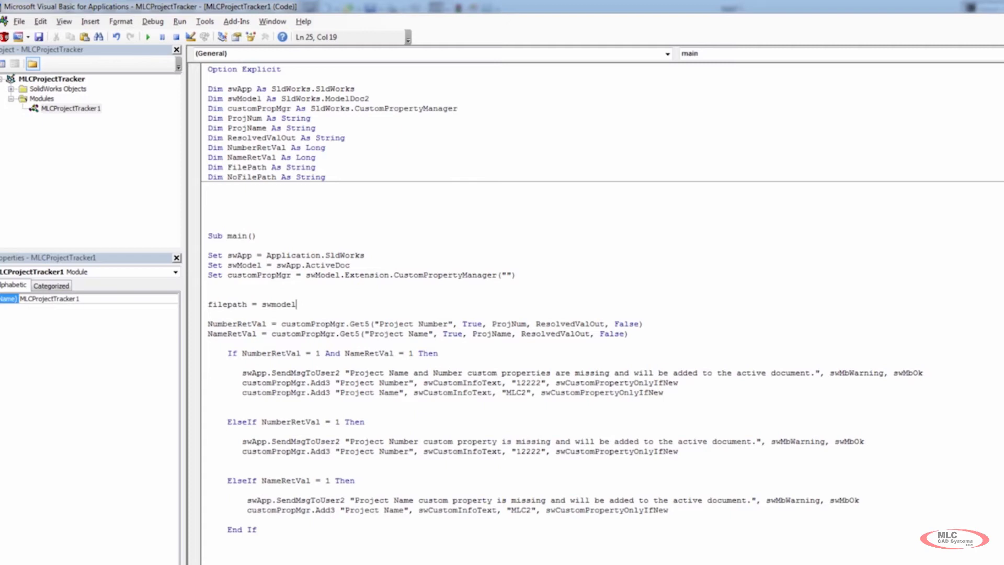
{"action": "type", "text": "."}
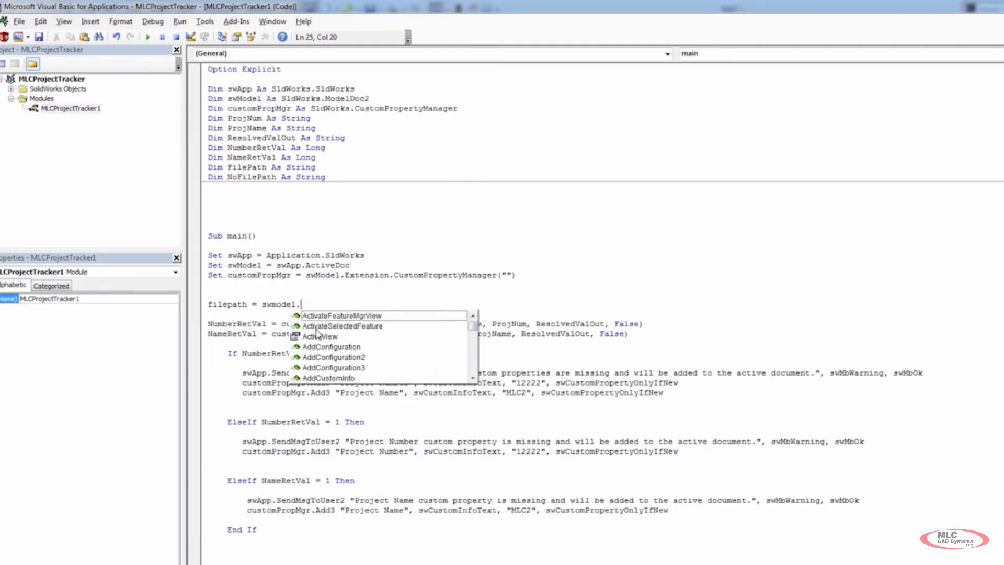
{"action": "type", "text": "getp"}
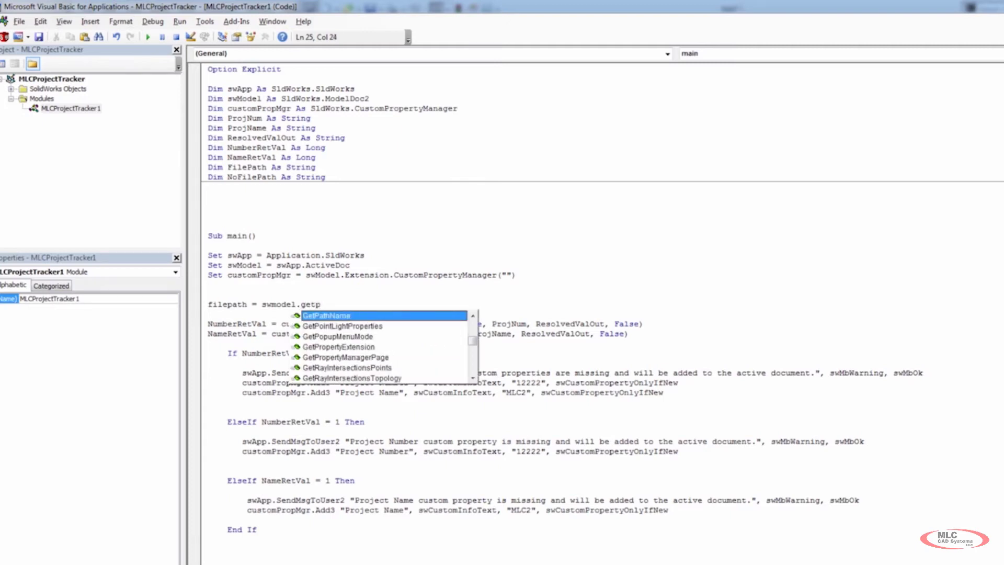
{"action": "key", "text": "Tab"}
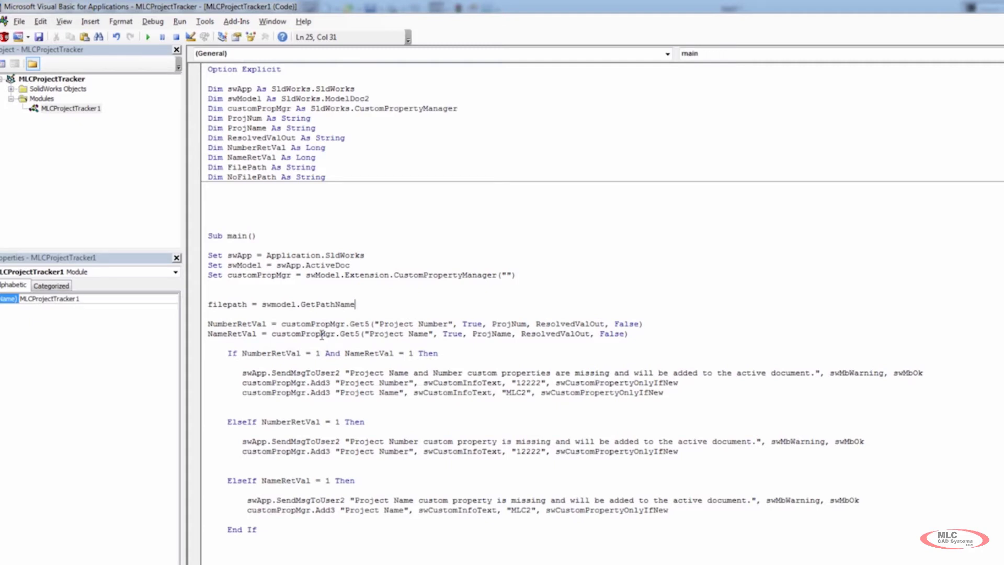
{"action": "type", "text": "()"}
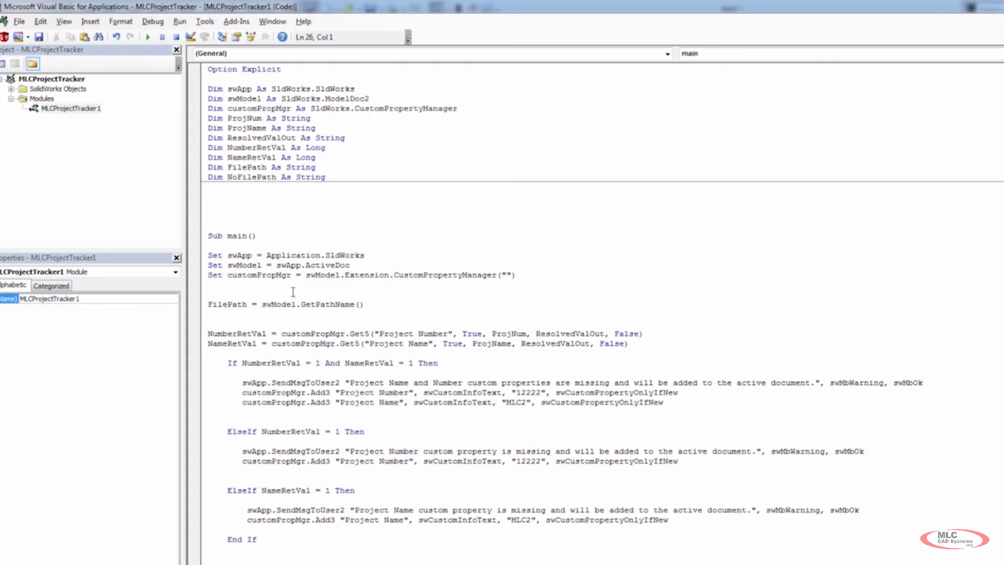
Set a breakpoint on the Project Number Get5 line and save the macro project
{"action": "left_click", "coordinate": [198, 333]}
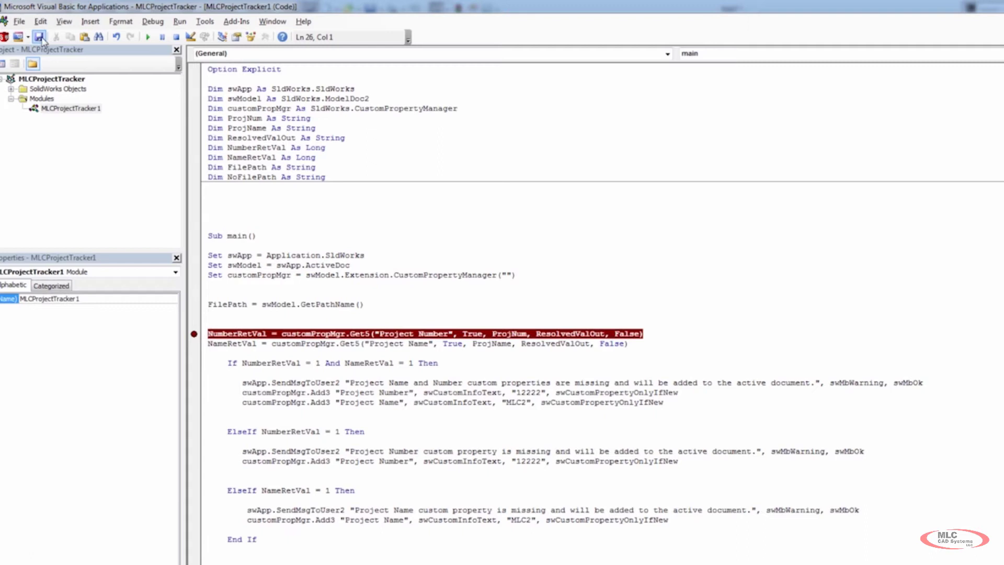
{"action": "left_click", "coordinate": [147, 36]}
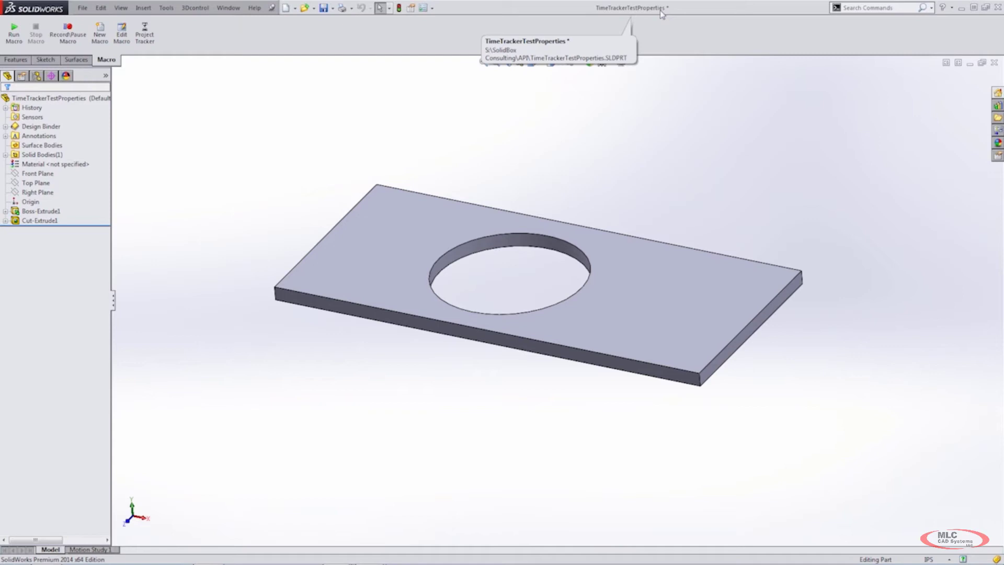
{"action": "mouse_move", "coordinate": [658, 16]}
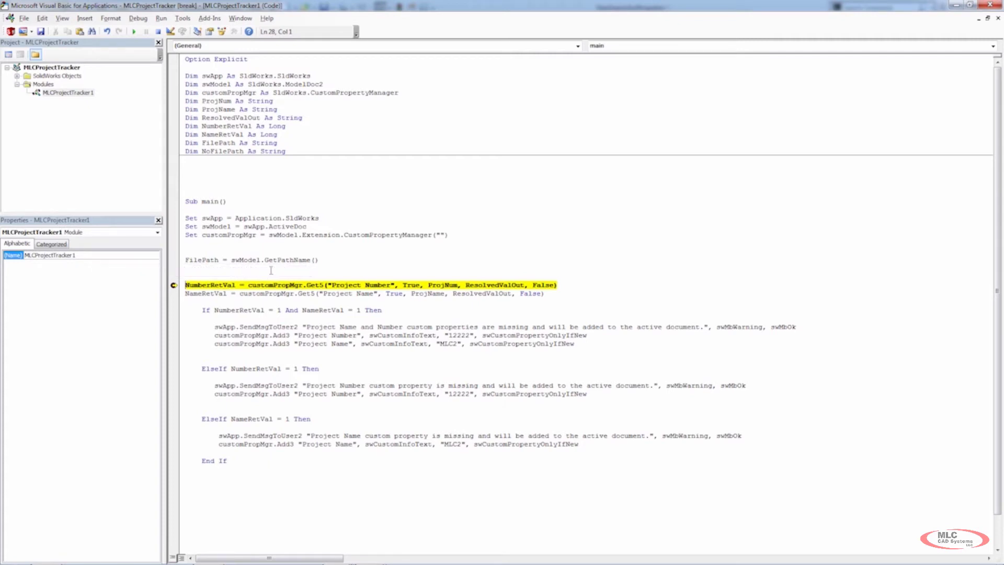
{"action": "mouse_move", "coordinate": [205, 260]}
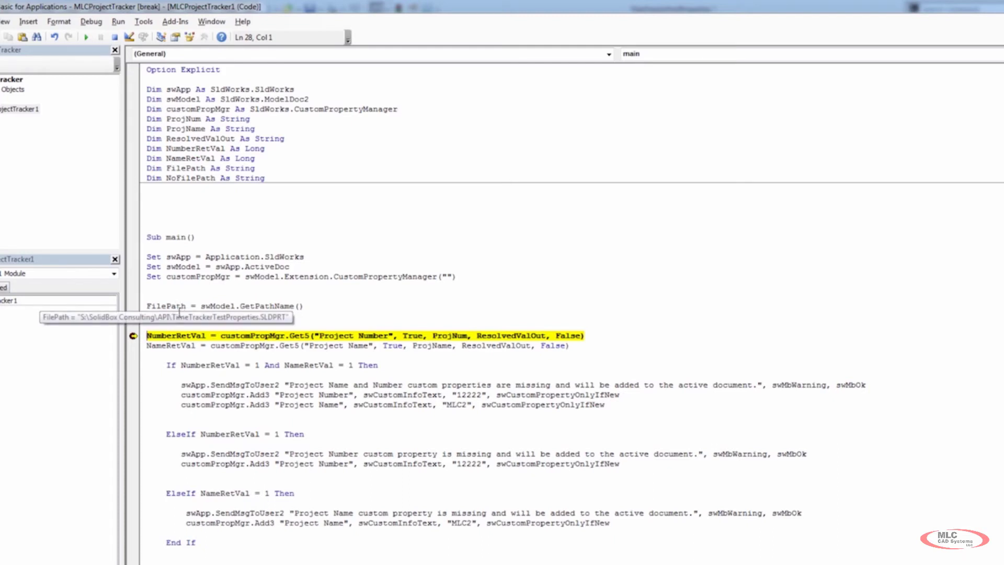
{"action": "mouse_move", "coordinate": [198, 285]}
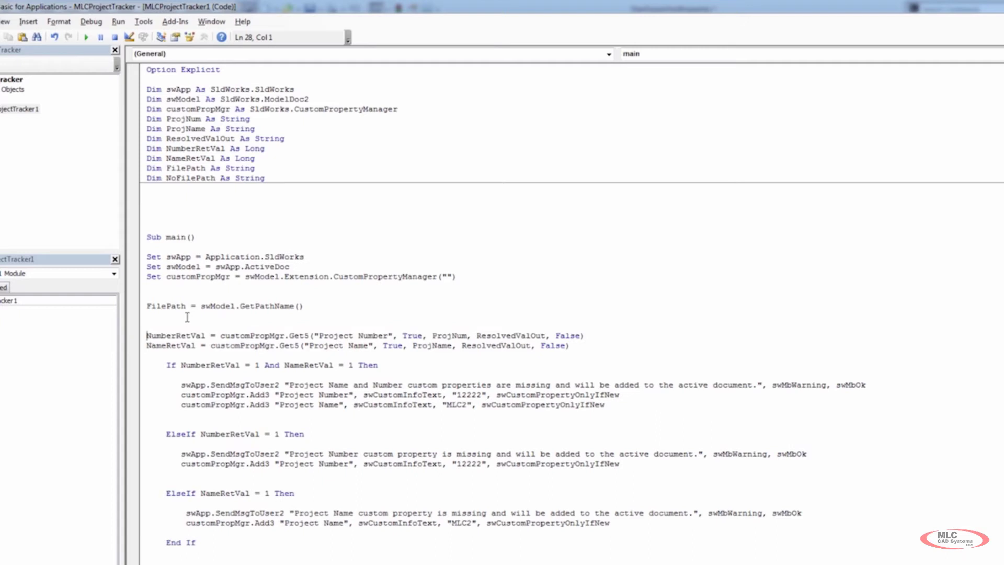
{"action": "mouse_move", "coordinate": [220, 326]}
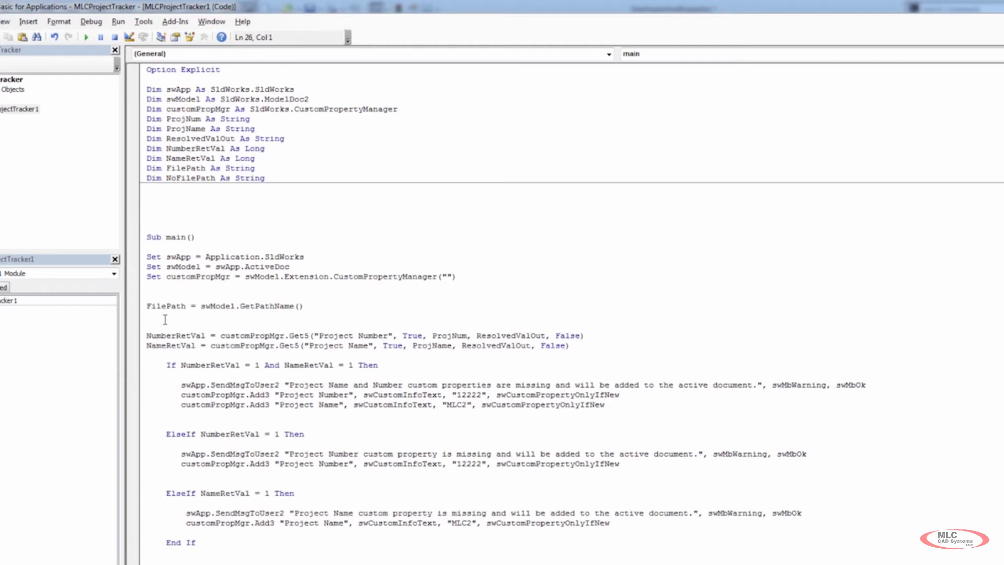
Write If FilePath = "" Then FilePath = NoFilePath after the GetPathName line
{"action": "type", "text": "i"}
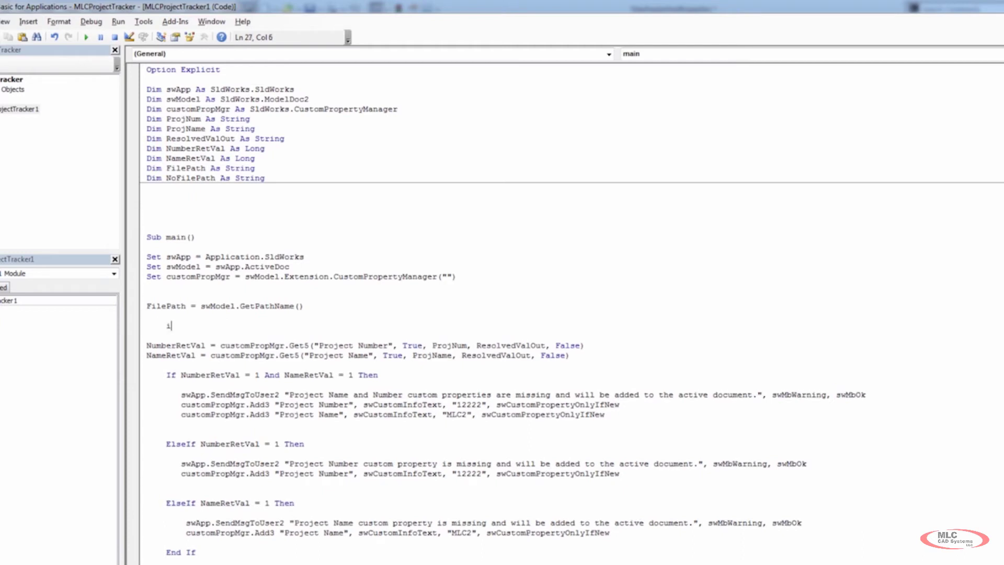
{"action": "type", "text": "f FilePat"}
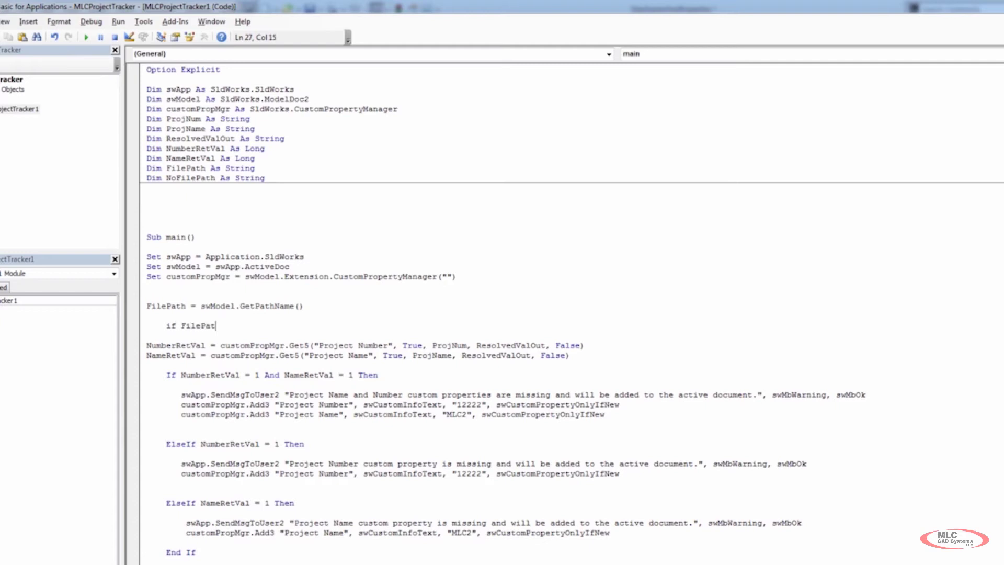
{"action": "type", "text": "= \"\""}
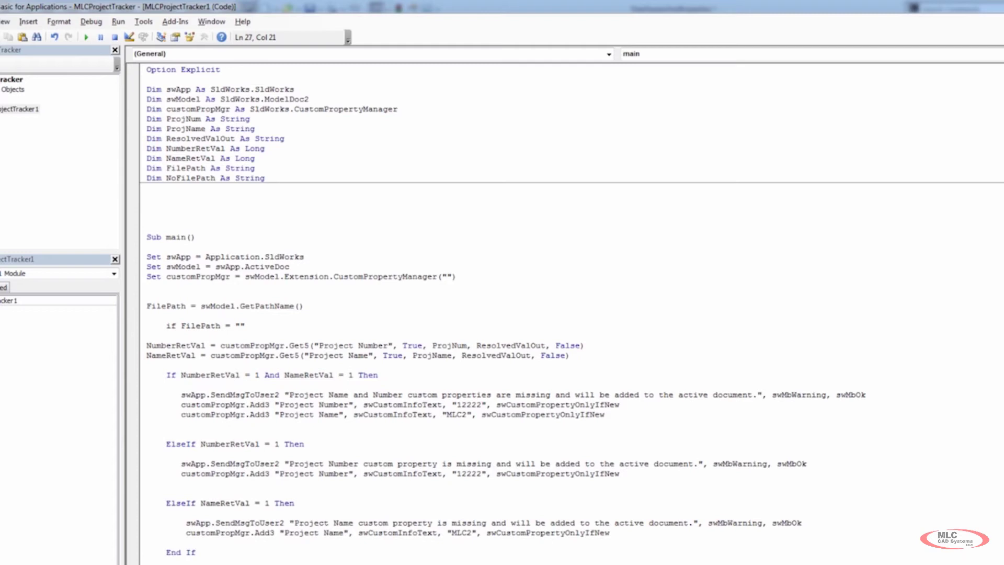
{"action": "mouse_move", "coordinate": [180, 310]}
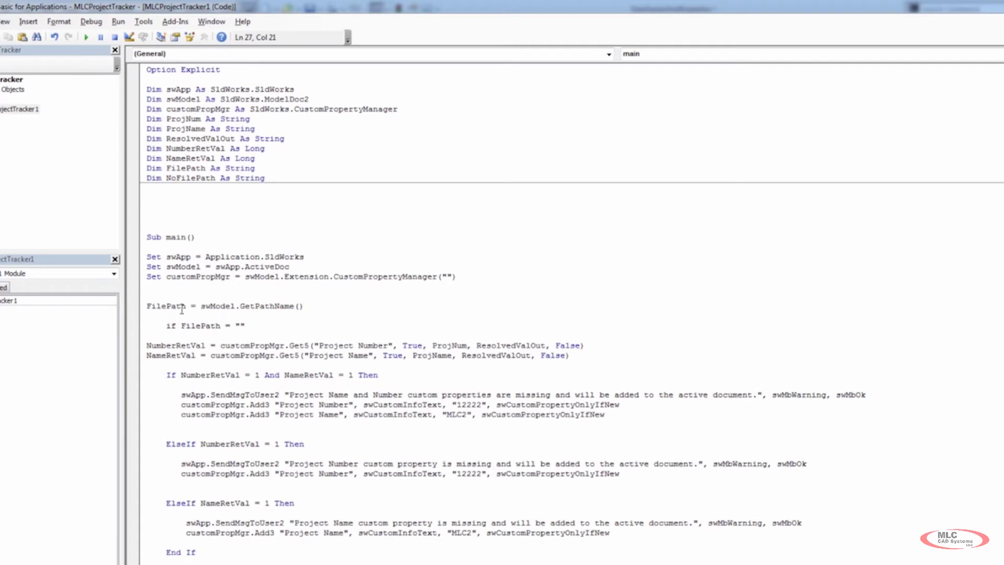
{"action": "type", "text": "th ="}
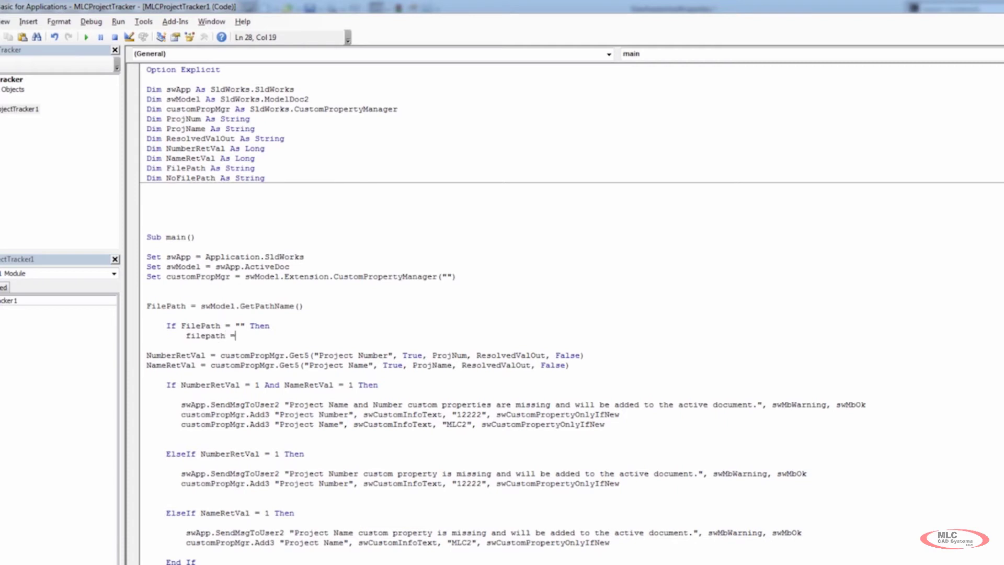
{"action": "type", "text": "nofilepath"}
{"action": "type", "text": "End If"}
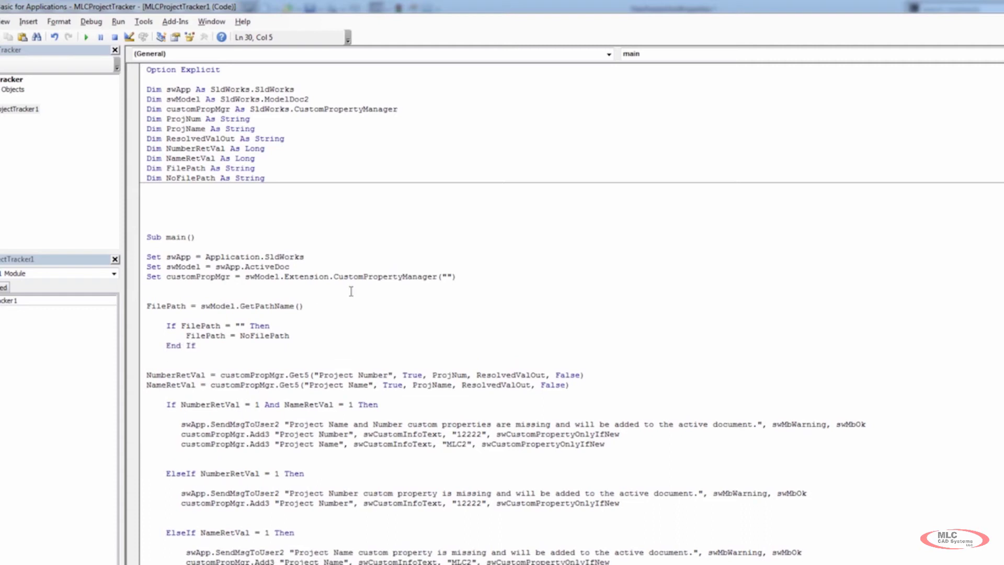
{"action": "mouse_move", "coordinate": [273, 341]}
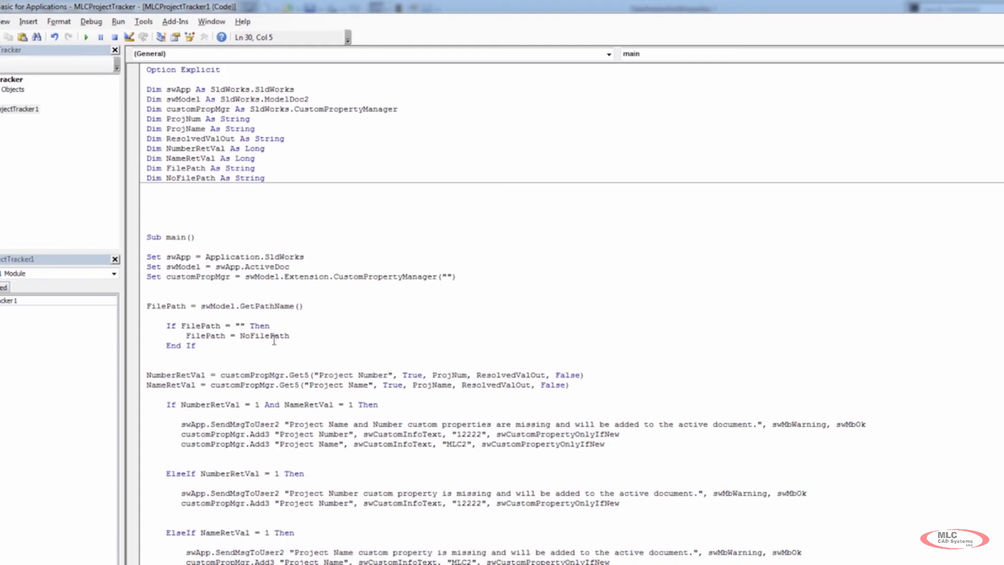
Assign NoFilePath = "Unsaved Document" right after the CustomPropertyManager line
{"action": "left_click", "coordinate": [457, 277]}
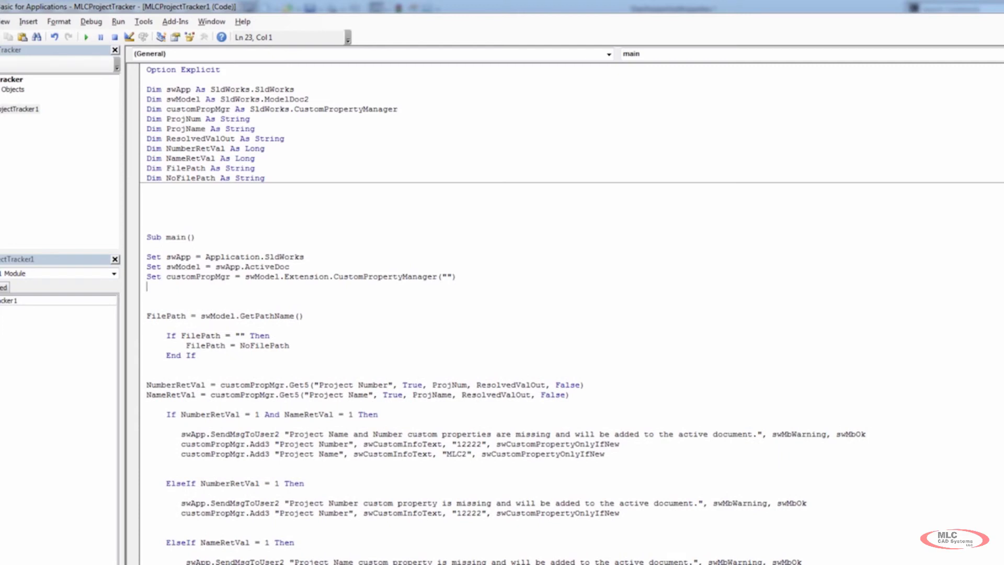
{"action": "type", "text": "nofilepath"}
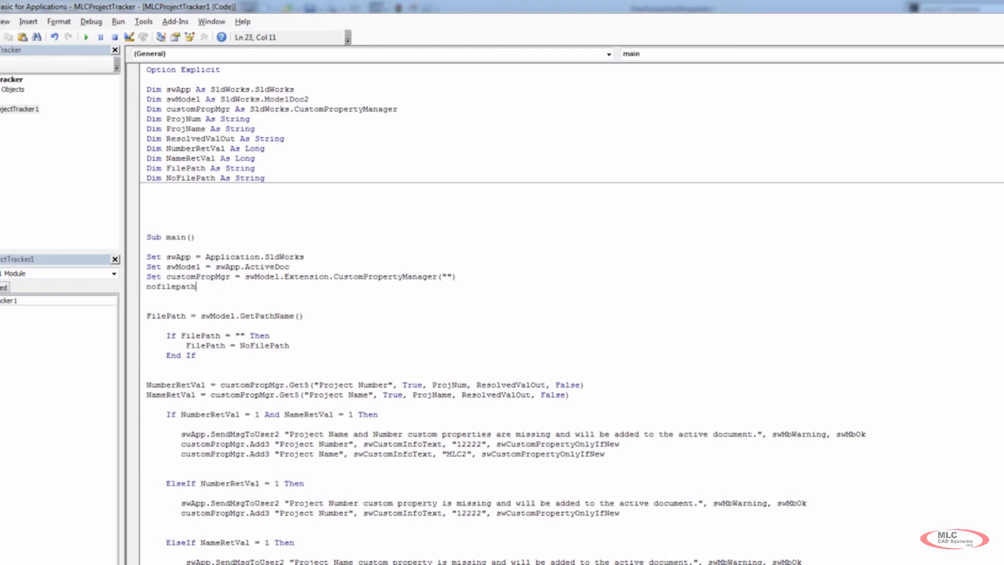
{"action": "type", "text": "= \"Unsaved Docu"}
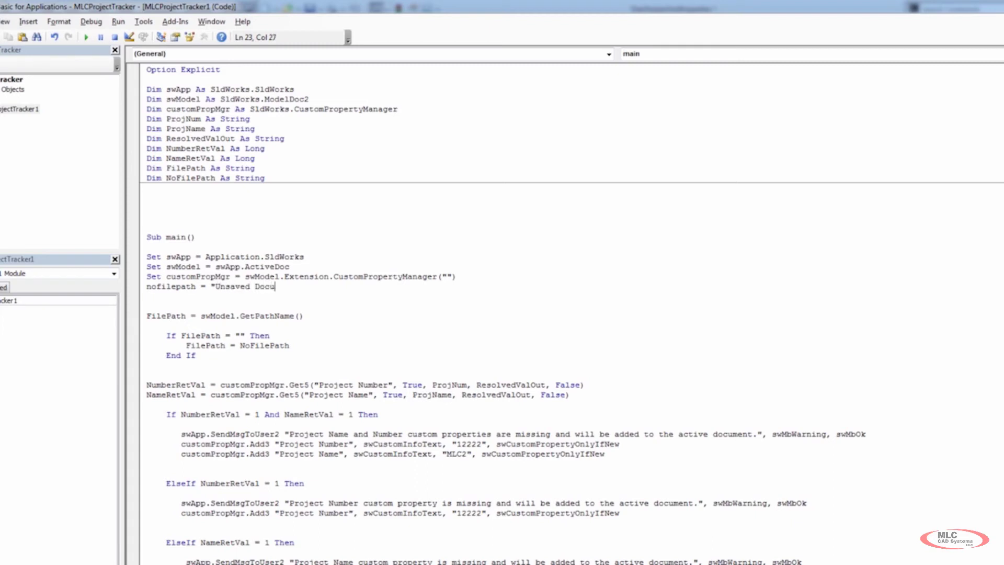
{"action": "type", "text": "ment\""}
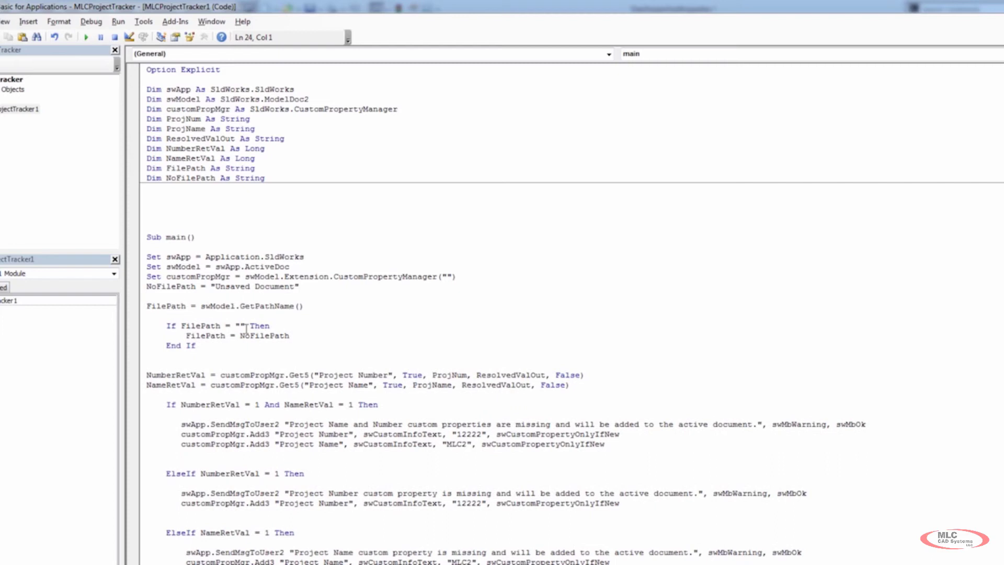
{"action": "mouse_move", "coordinate": [221, 343]}
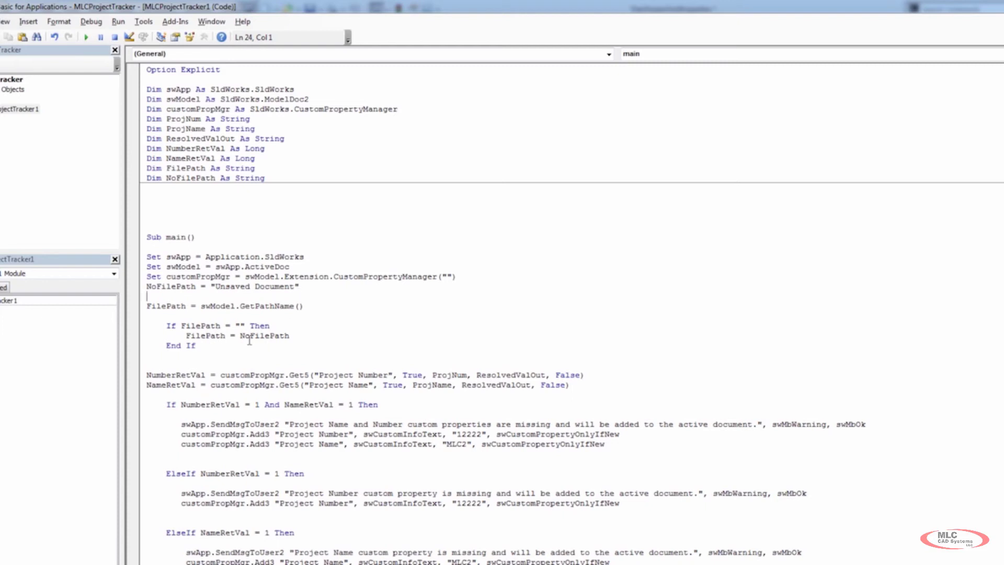
Change the empty-path assignment to FilePath = "Unsaved"
{"action": "type", "text": "\"Unsaved"}
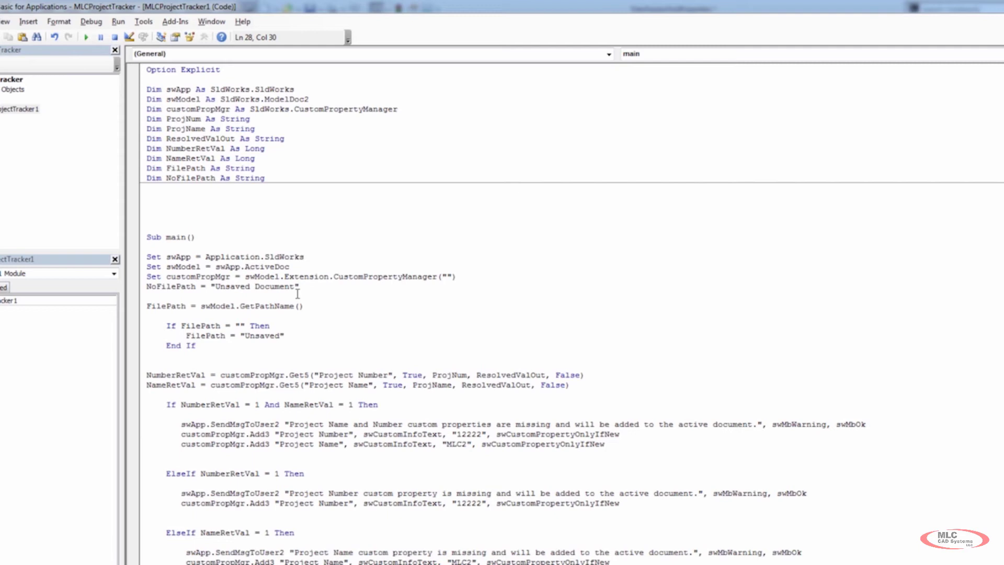
{"action": "left_click", "coordinate": [289, 335]}
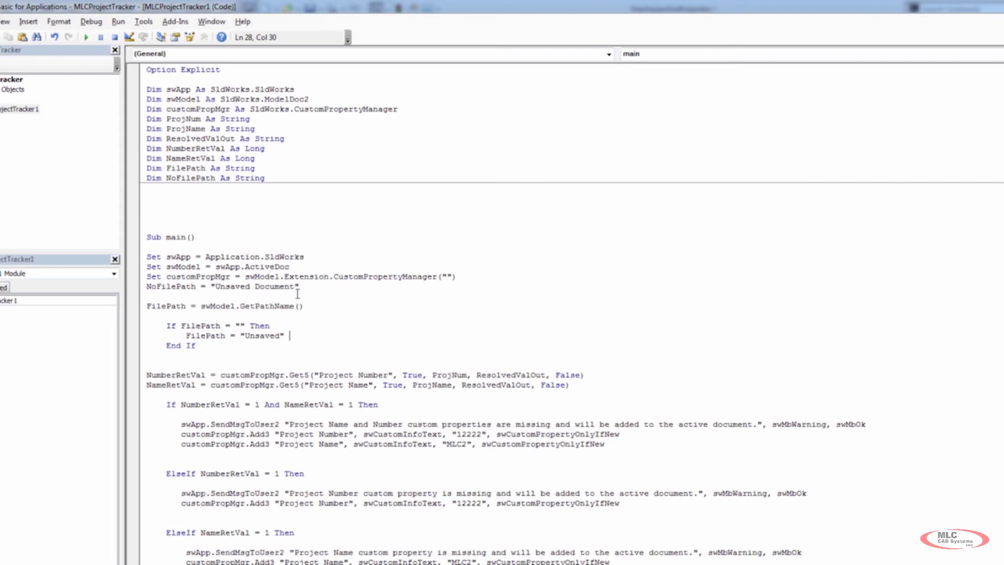
{"action": "mouse_move", "coordinate": [251, 351]}
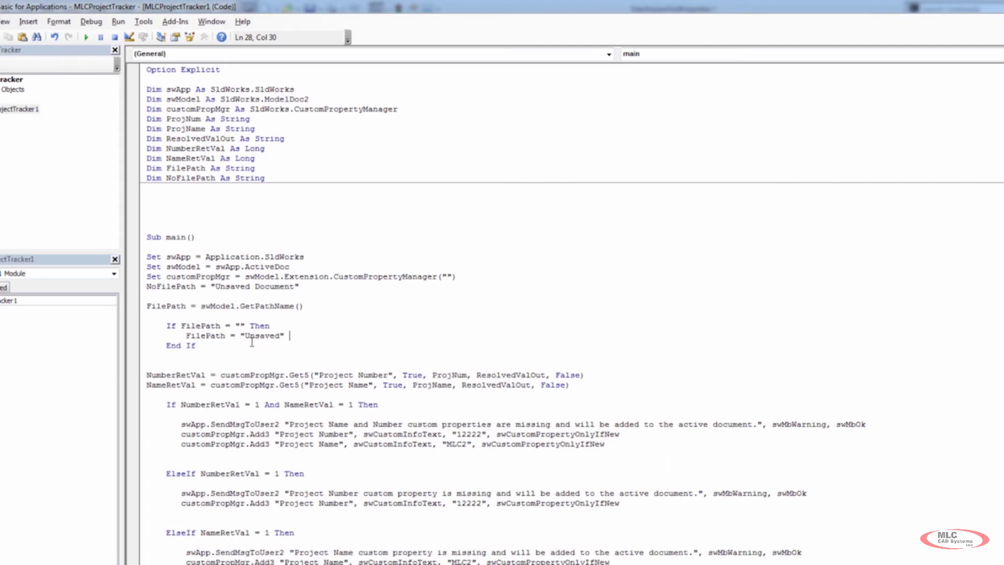
{"action": "mouse_move", "coordinate": [117, 336]}
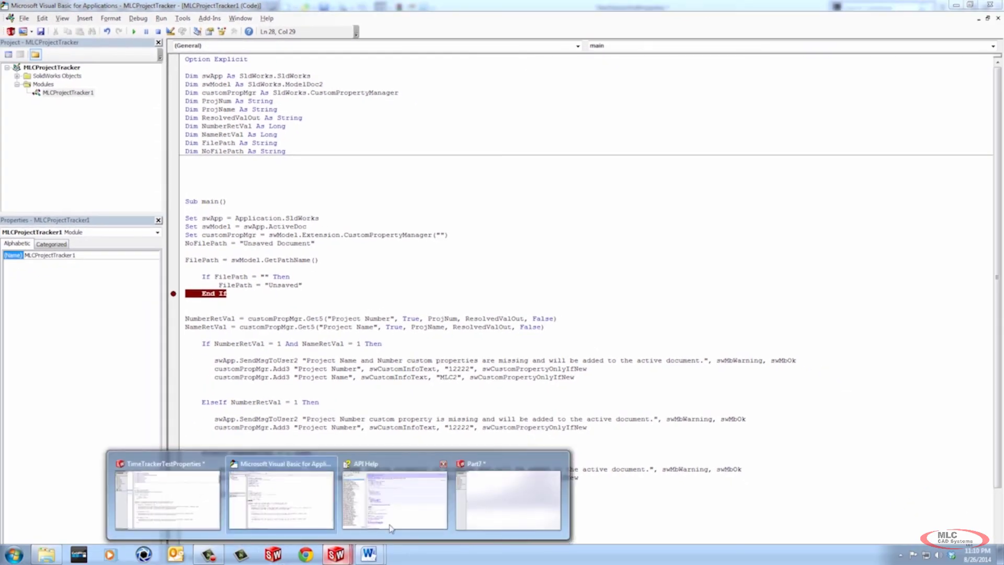
Clear the End If breakpoint and leave a blank line below the If block
{"action": "left_click", "coordinate": [509, 500]}
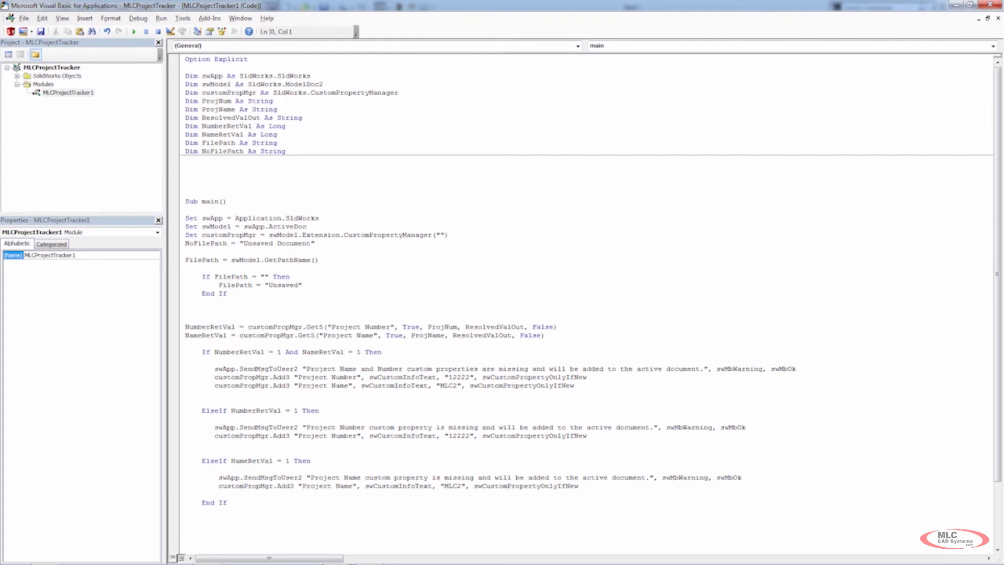
Add MsgBox FilePath on the line after End If
{"action": "type", "text": "msgbox"}
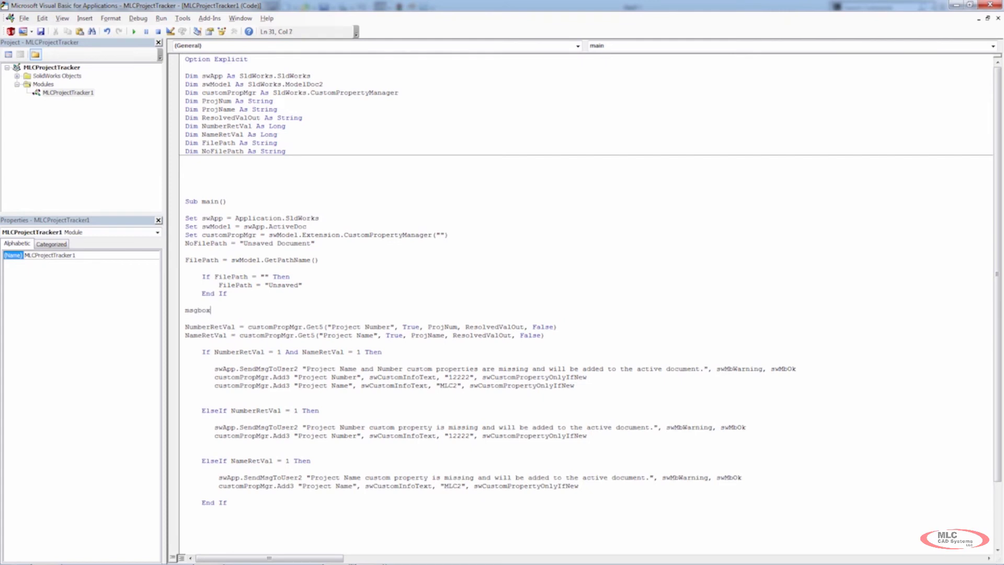
{"action": "type", "text": "FilePath"}
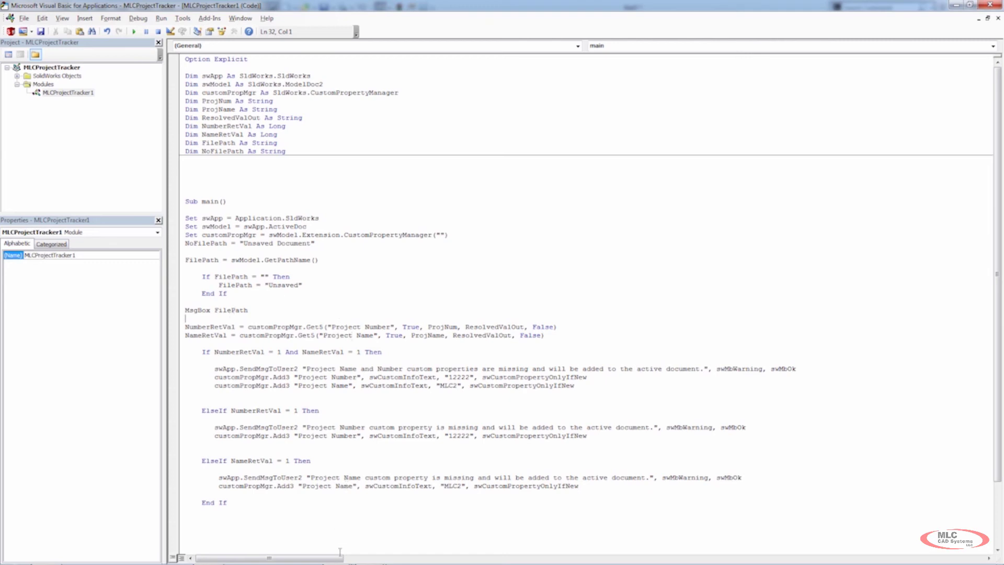
Run the Project Tracker macro in SOLIDWORKS and acknowledge the full file path message
{"action": "left_click", "coordinate": [133, 30]}
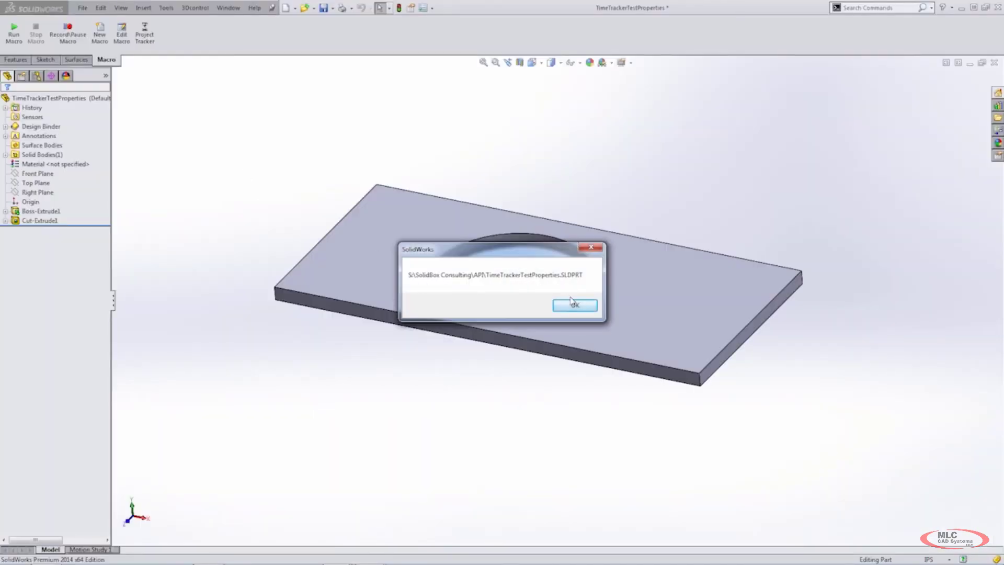
{"action": "left_click", "coordinate": [574, 304]}
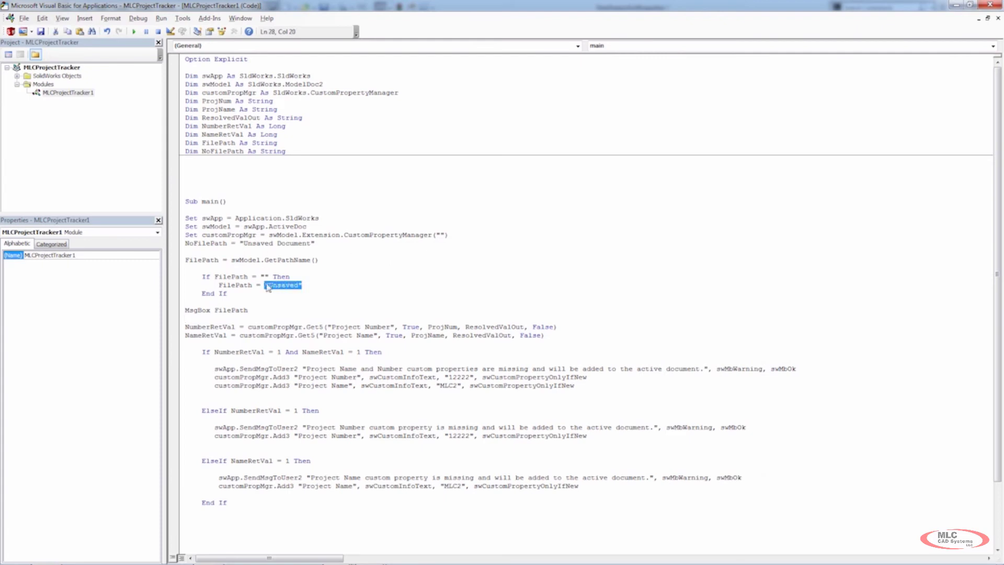
Restore FilePath = NoFilePath, rerun the macro, dismiss the path message and select the MsgBox line
{"action": "type", "text": "nofilepath"}
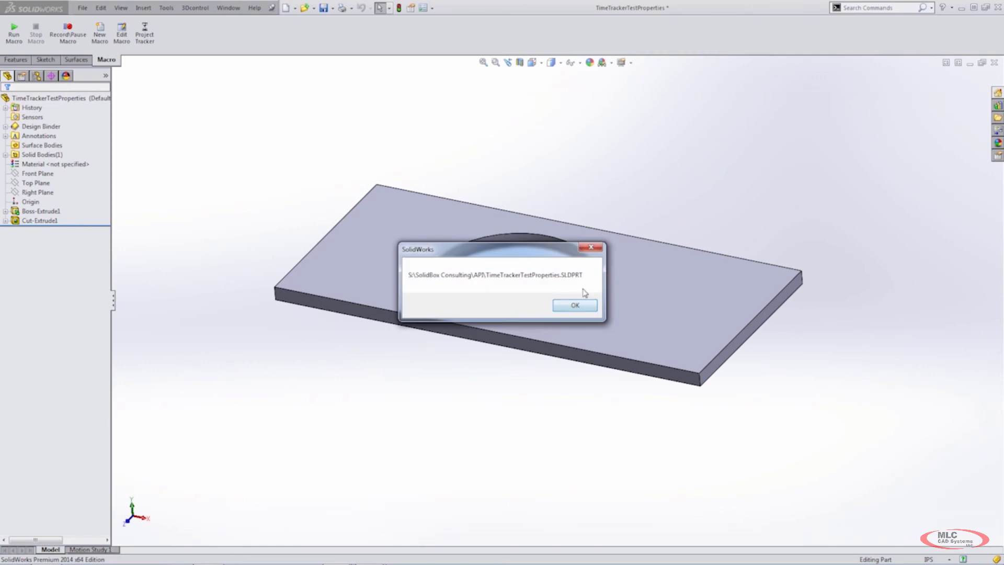
{"action": "left_click", "coordinate": [574, 305]}
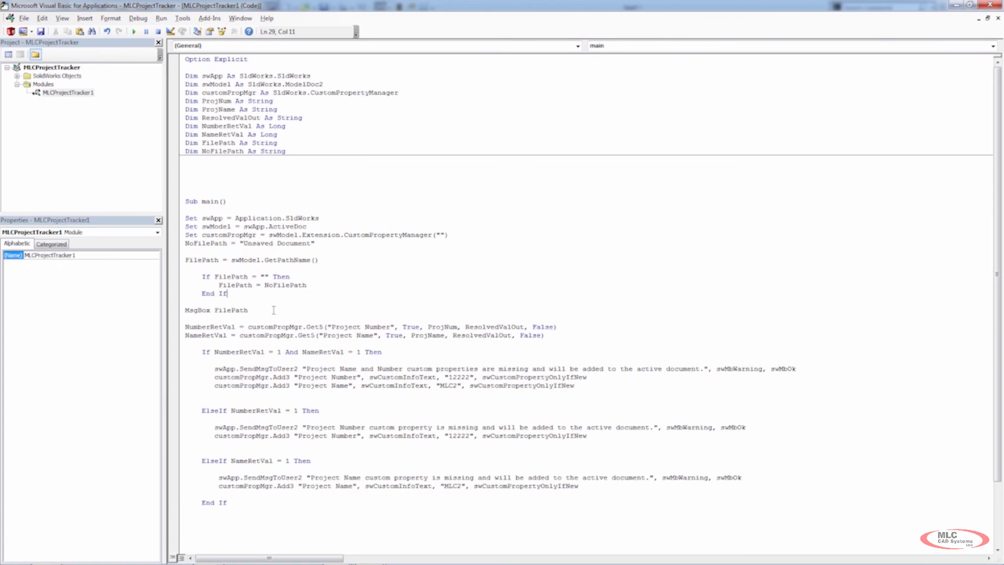
{"action": "double_click", "coordinate": [216, 310]}
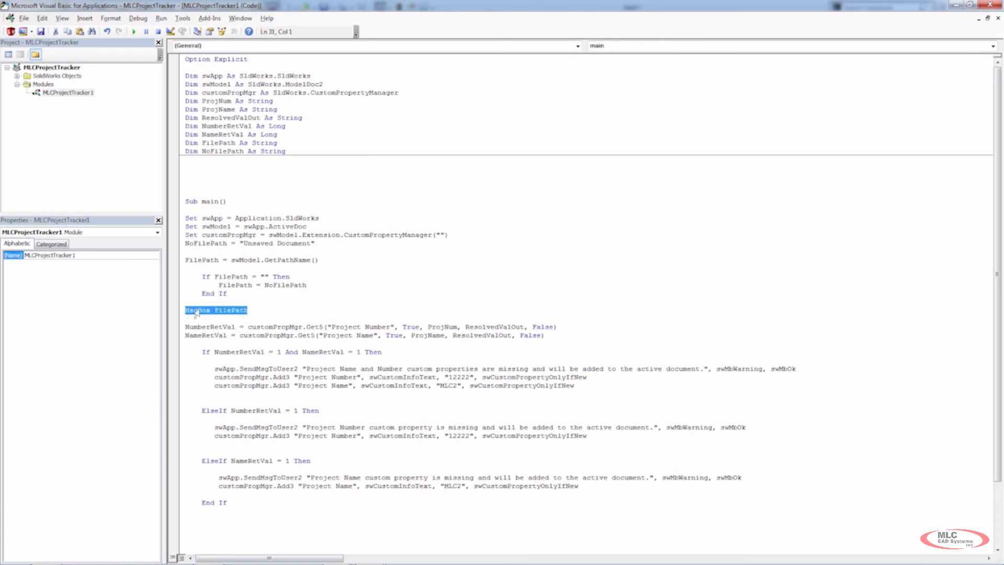